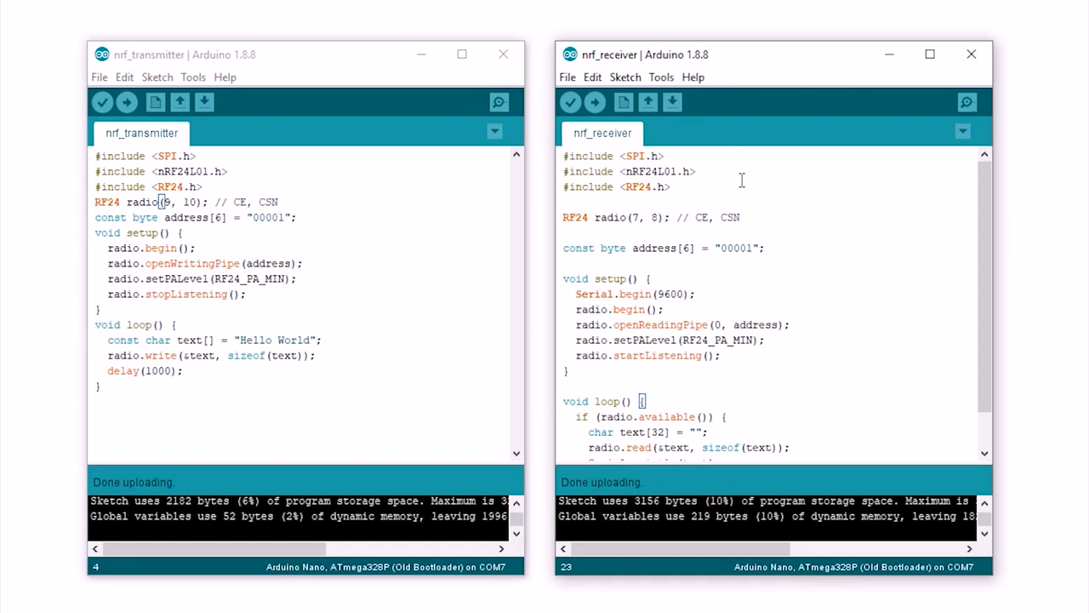
# Step: Review lines of code in the transmitter sketch without changing them
pyautogui.click(198, 157)
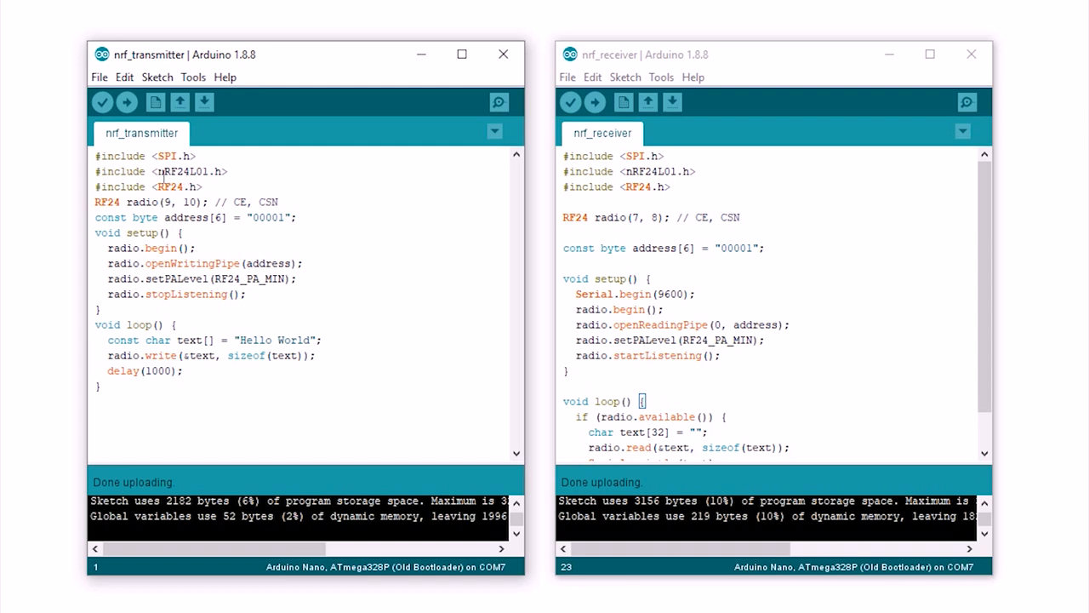
pyautogui.doubleClick(187, 170)
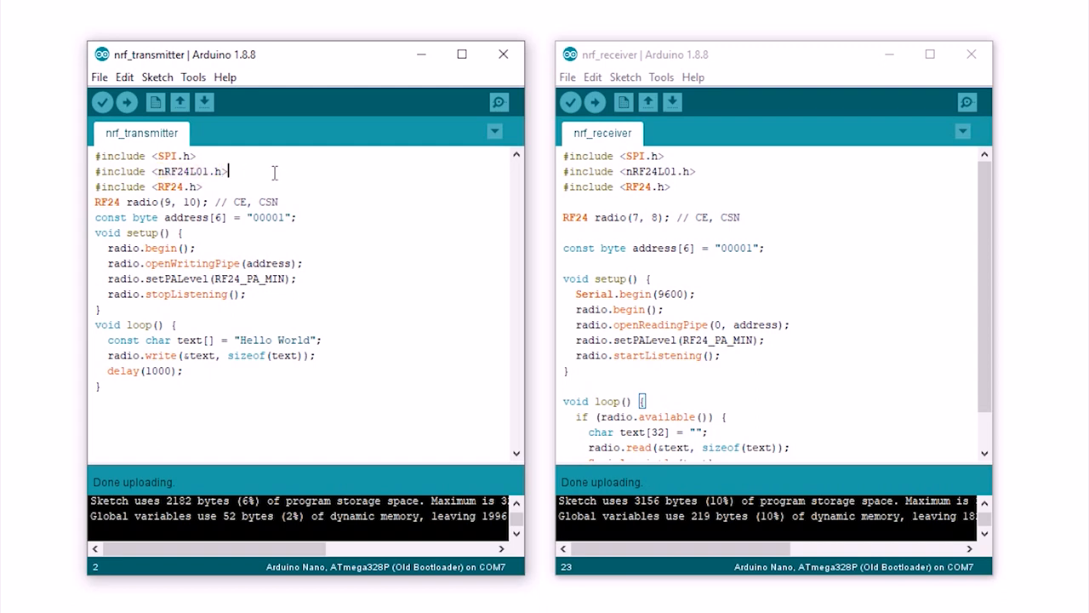
pyautogui.click(204, 185)
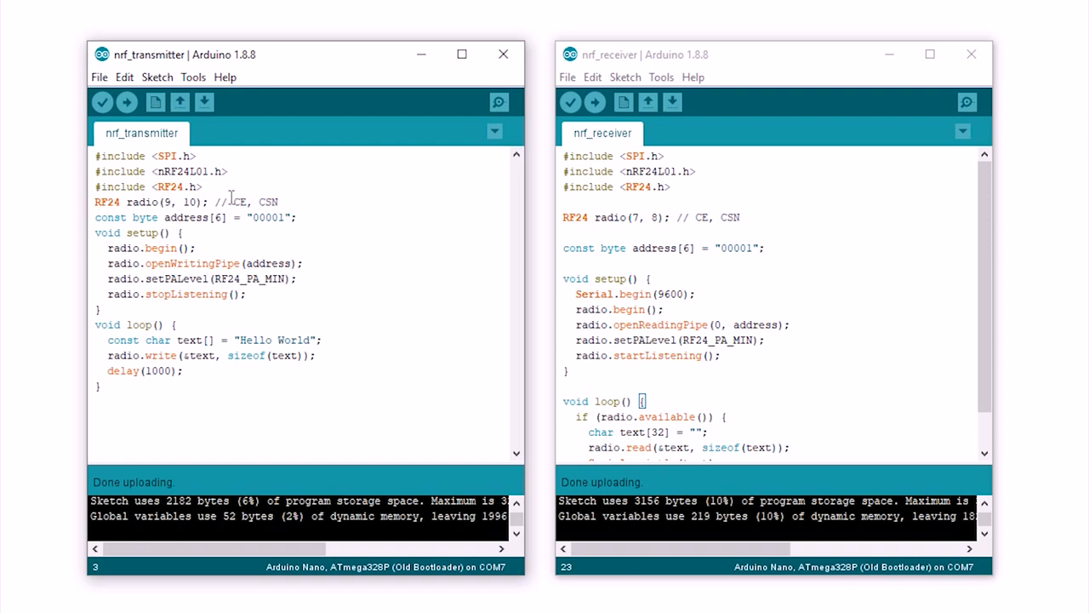
pyautogui.click(281, 201)
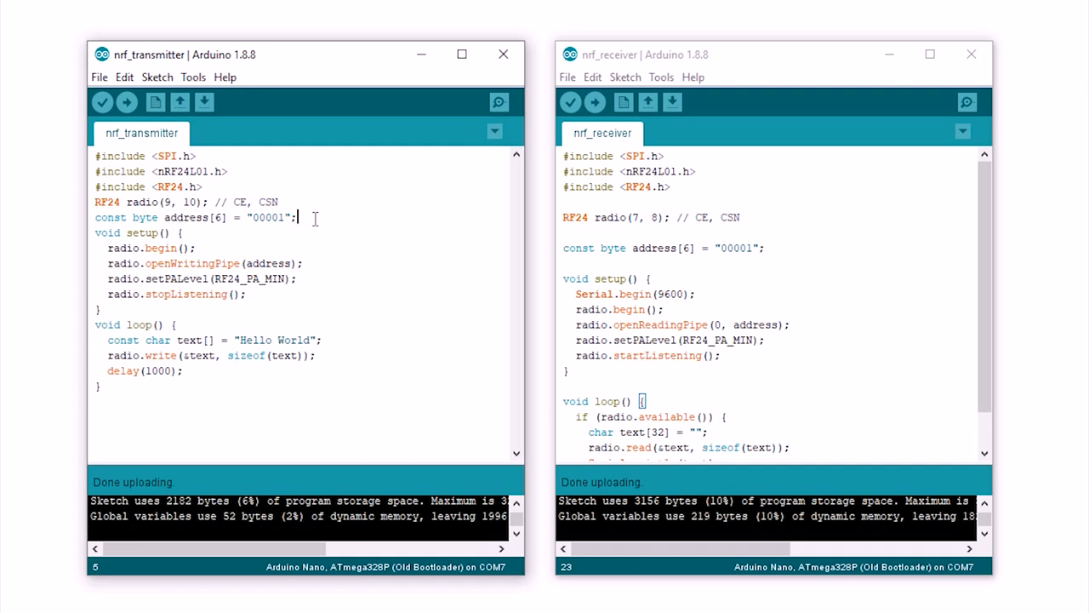
pyautogui.click(198, 249)
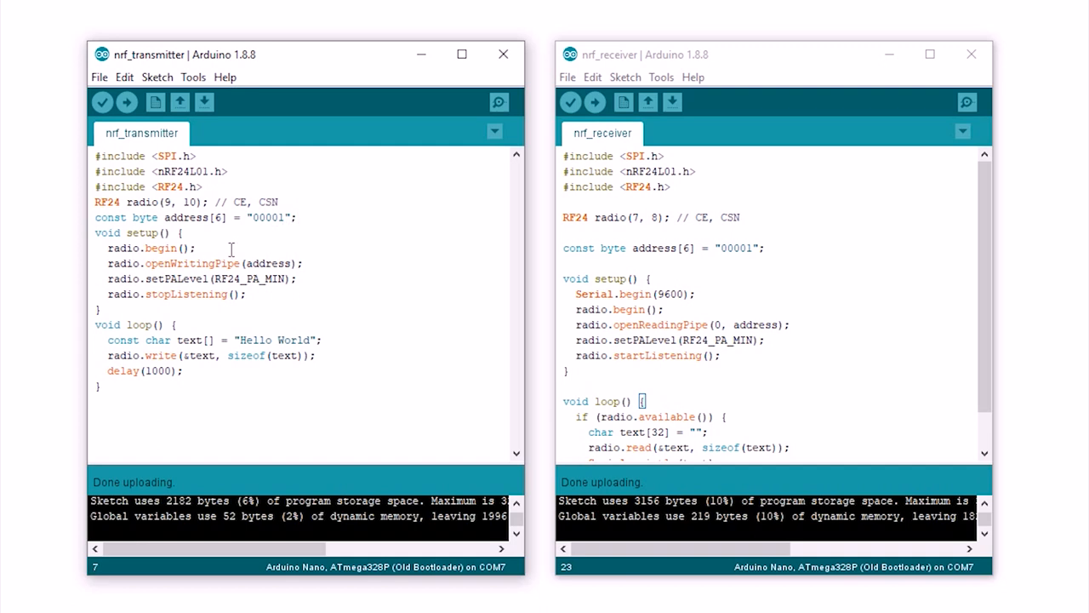
pyautogui.click(305, 262)
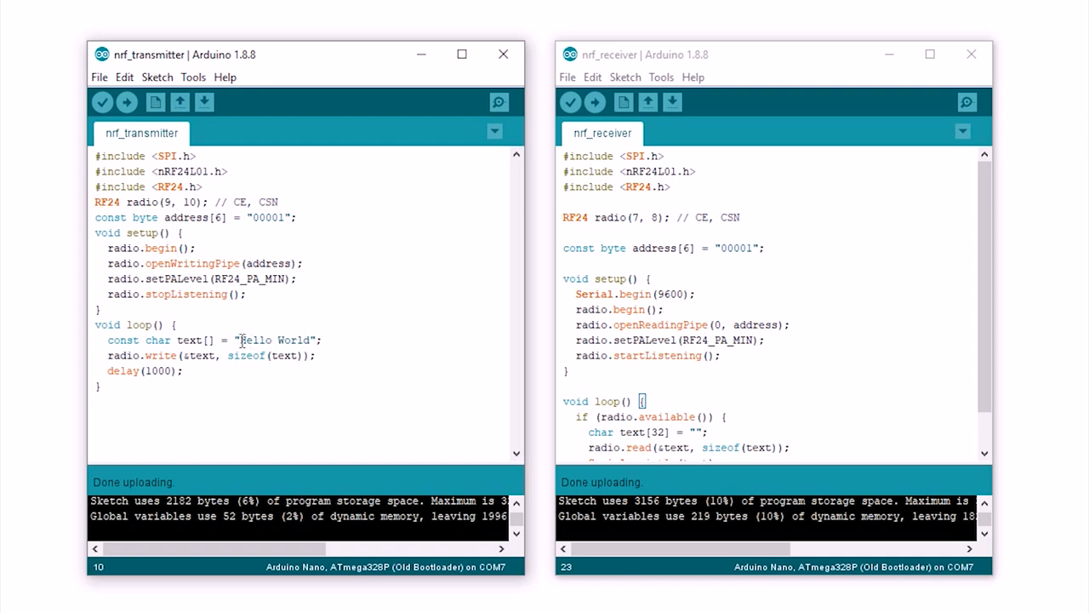
# Step: Highlight the "Hello World" message and bring up the receiver's Tools menu
pyautogui.doubleClick(274, 340)
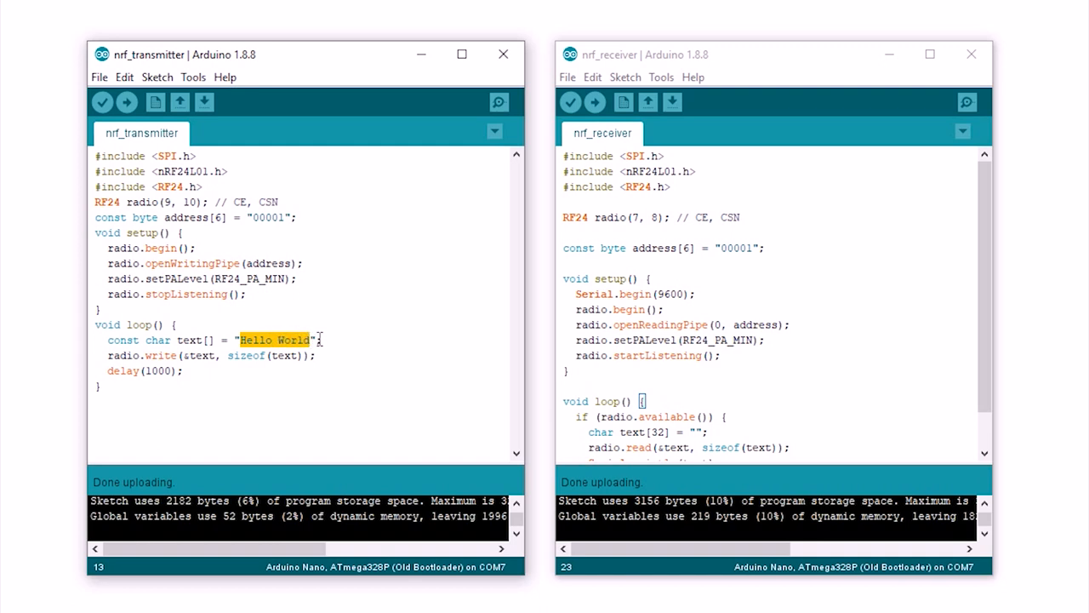
pyautogui.click(332, 340)
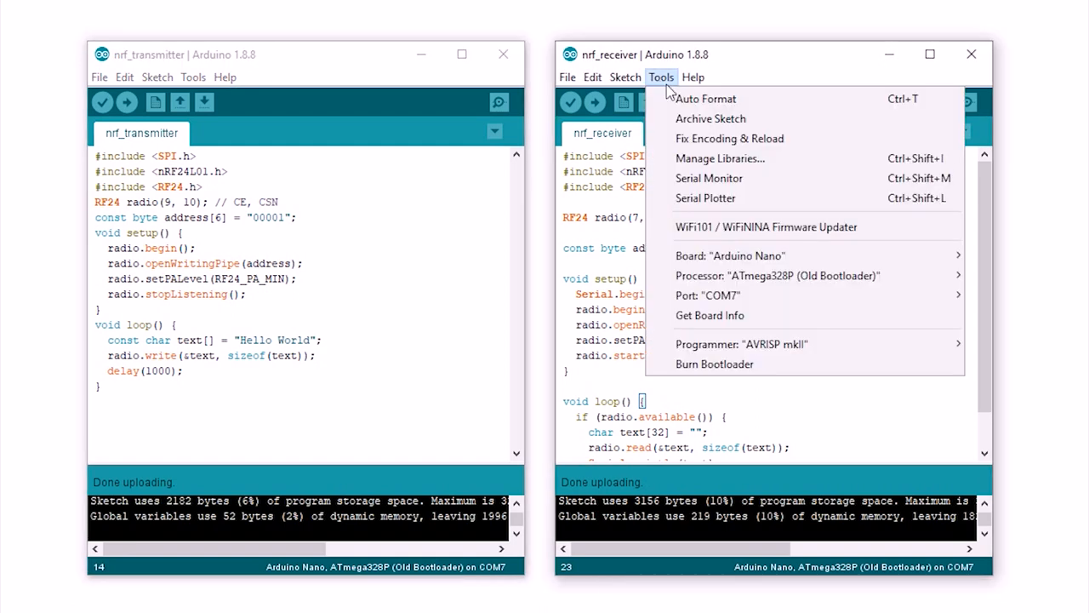
# Step: Show the Serial Monitor on COM7 receiving repeated "Hello World" lines
pyautogui.click(708, 178)
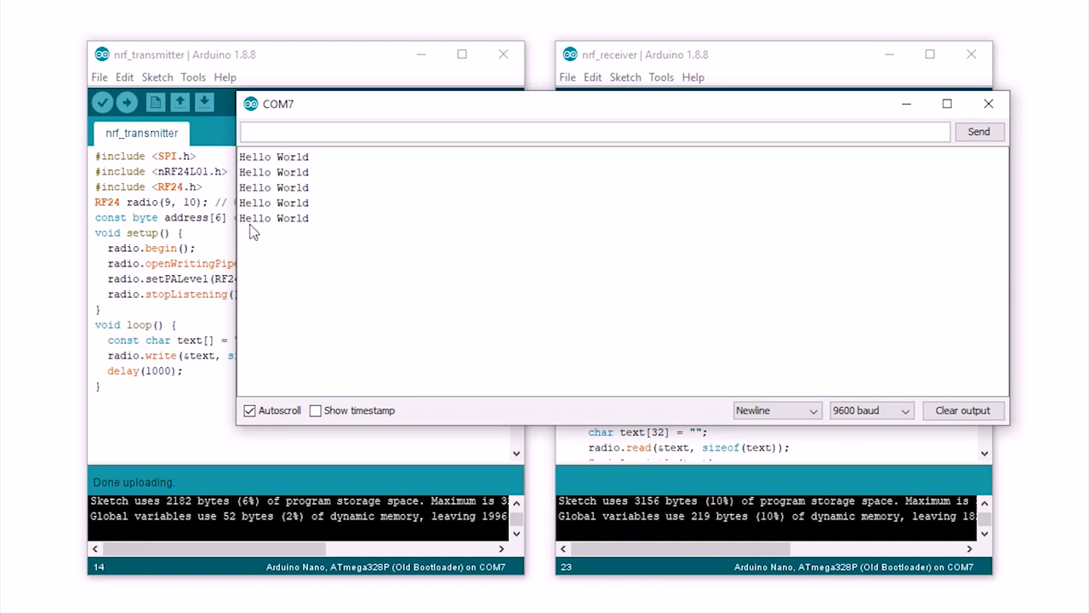
pyautogui.doubleClick(254, 217)
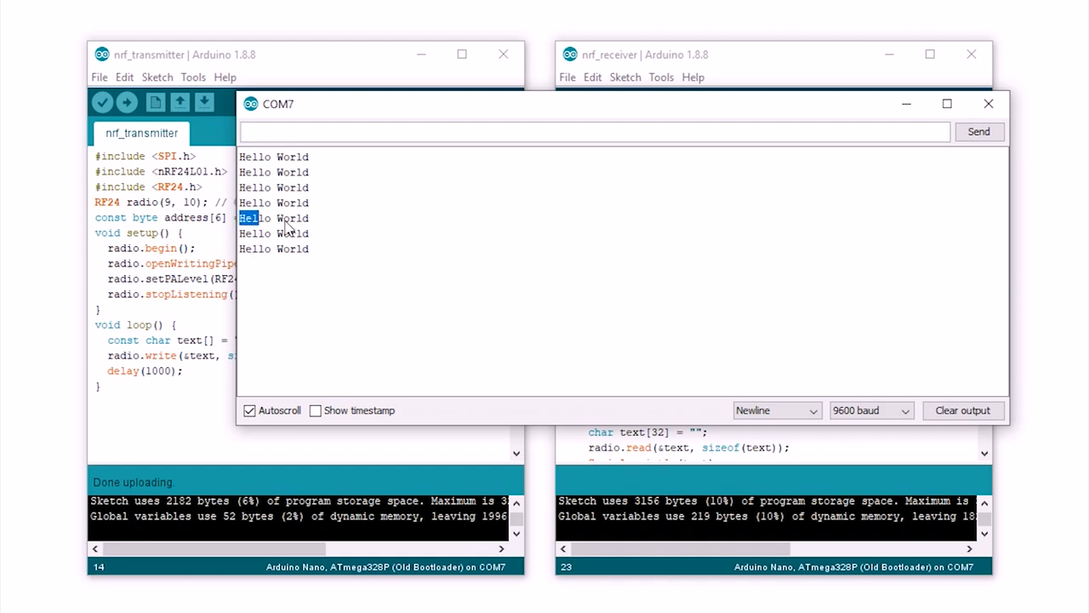